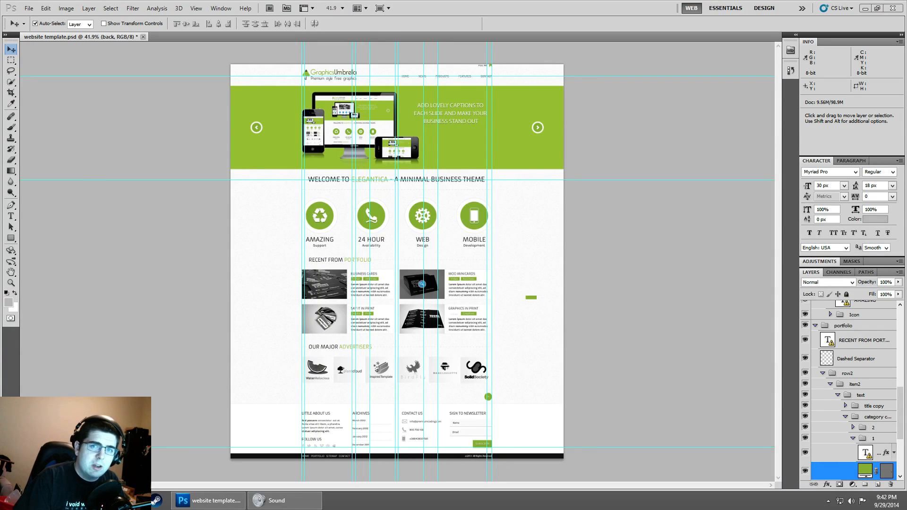
pyautogui.moveTo(750, 51)
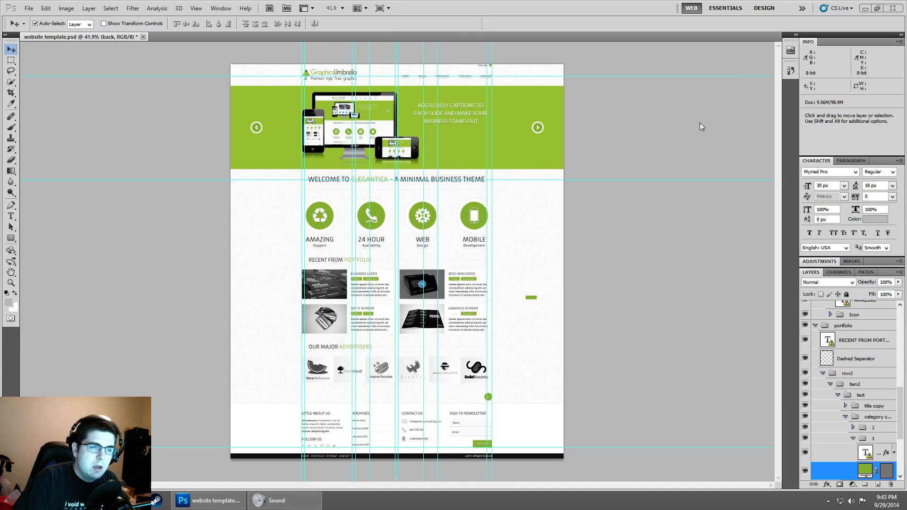
pyautogui.moveTo(555, 148)
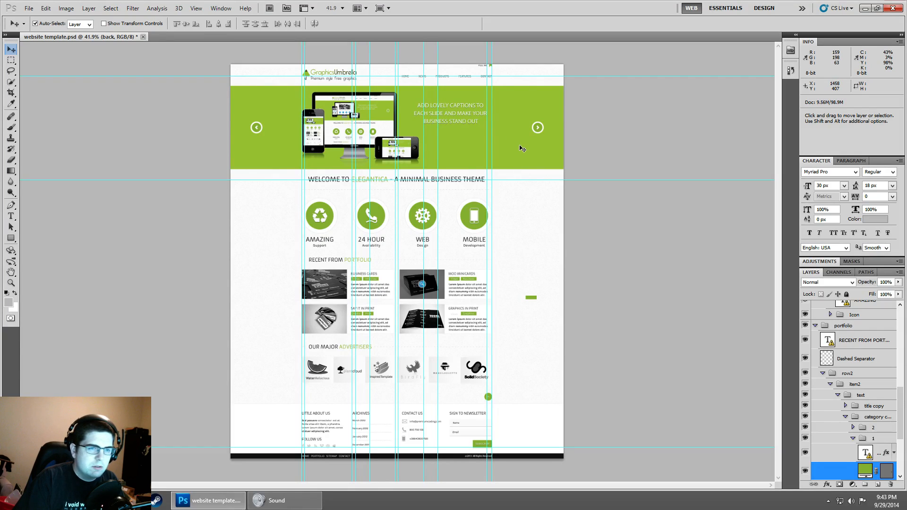
pyautogui.moveTo(347, 132)
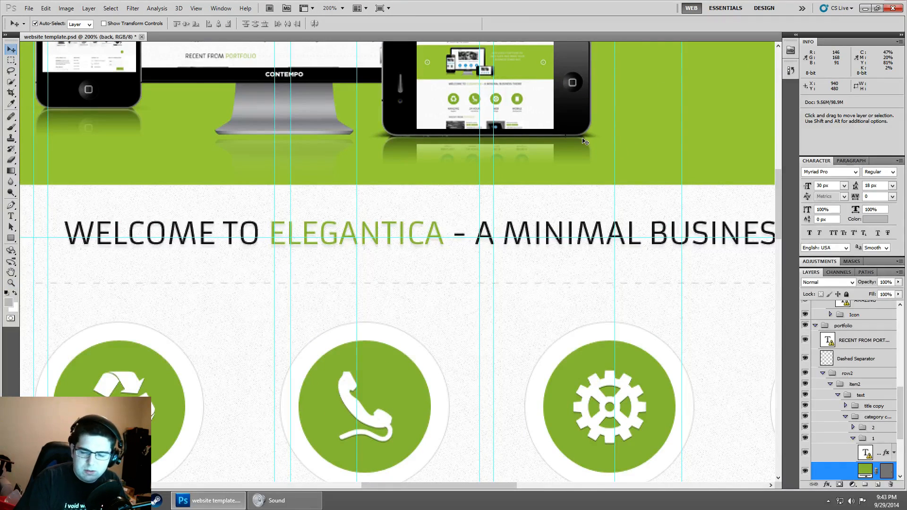
# - Scroll down and right at 200% over the welcome heading, service labels and portfolio text
pyautogui.scroll(-3)
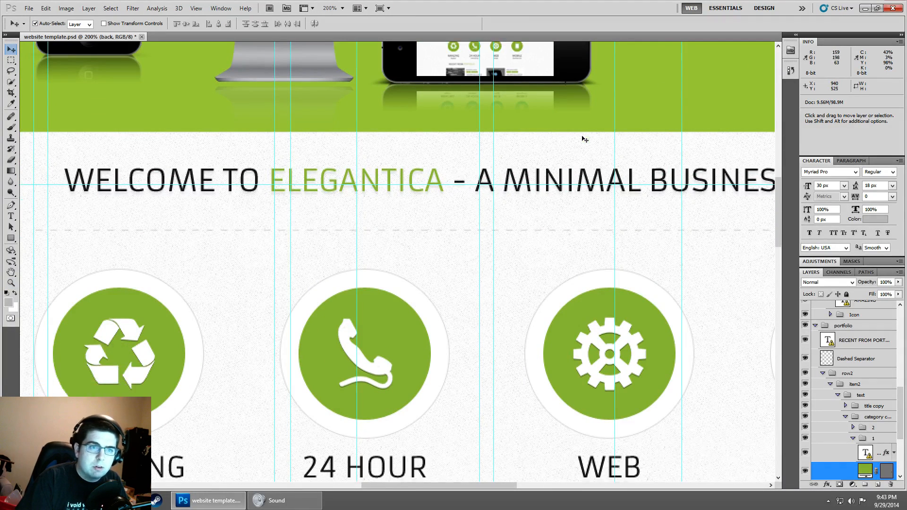
pyautogui.scroll(-3)
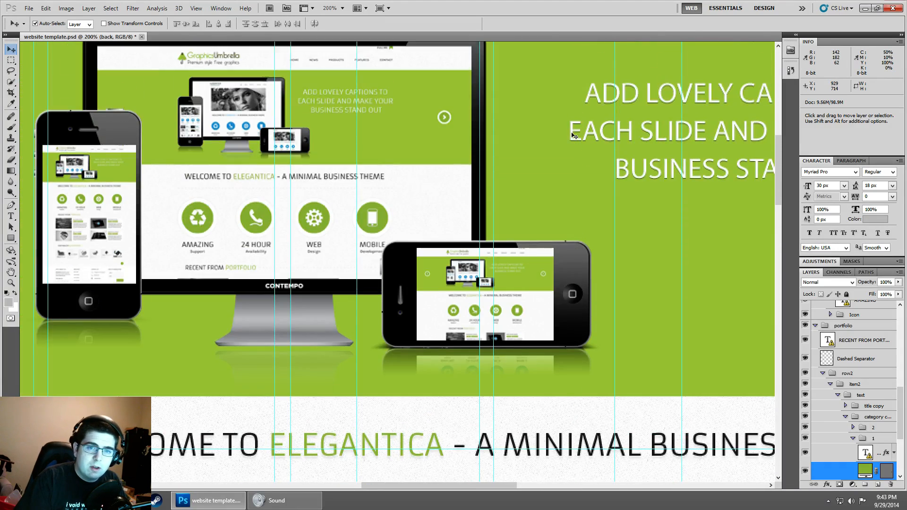
pyautogui.scroll(-3)
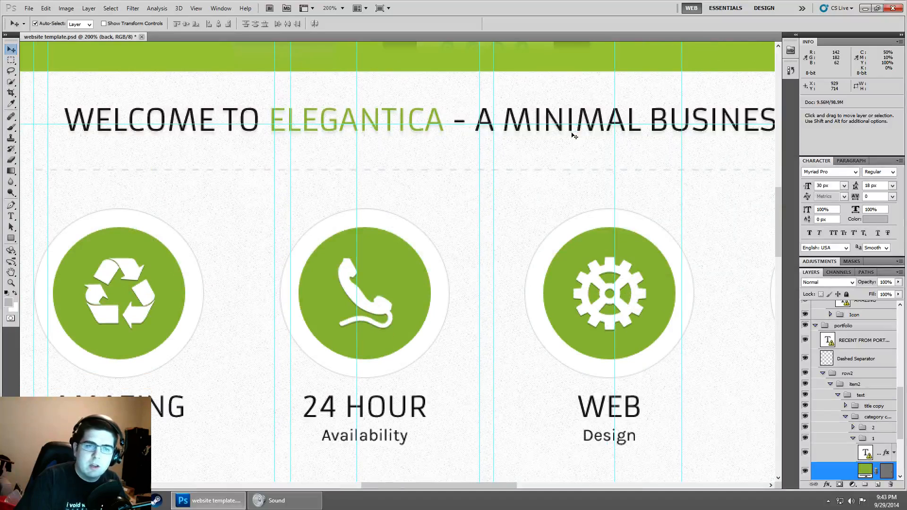
pyautogui.scroll(-3)
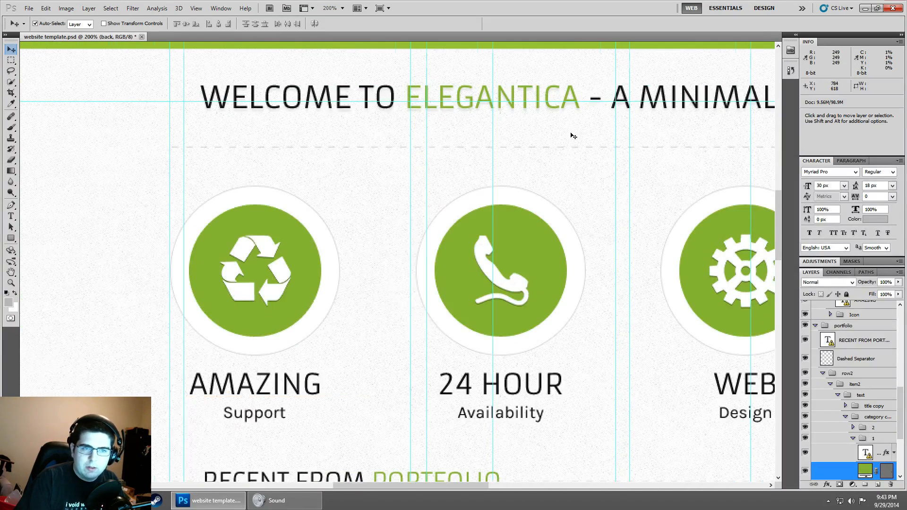
pyautogui.hscroll(3)
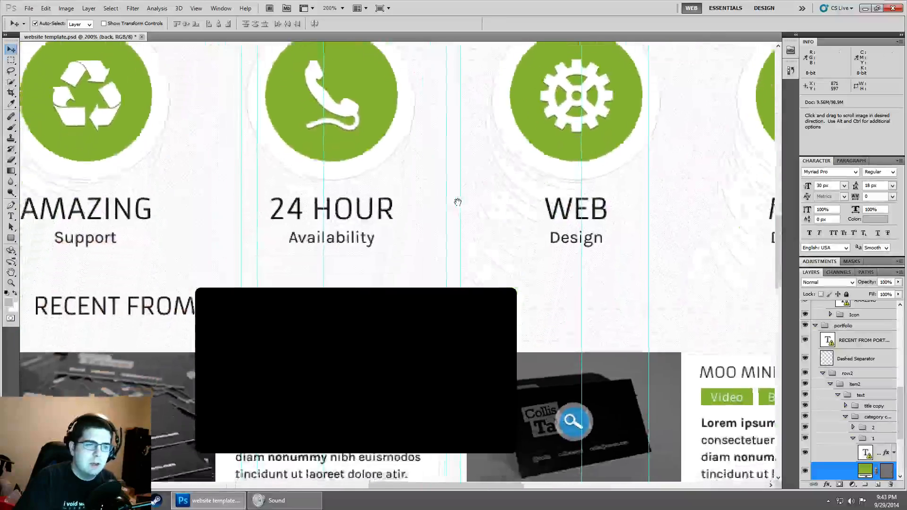
# - Scroll the 200% view down to the service icons and first portfolio item
pyautogui.scroll(-3)
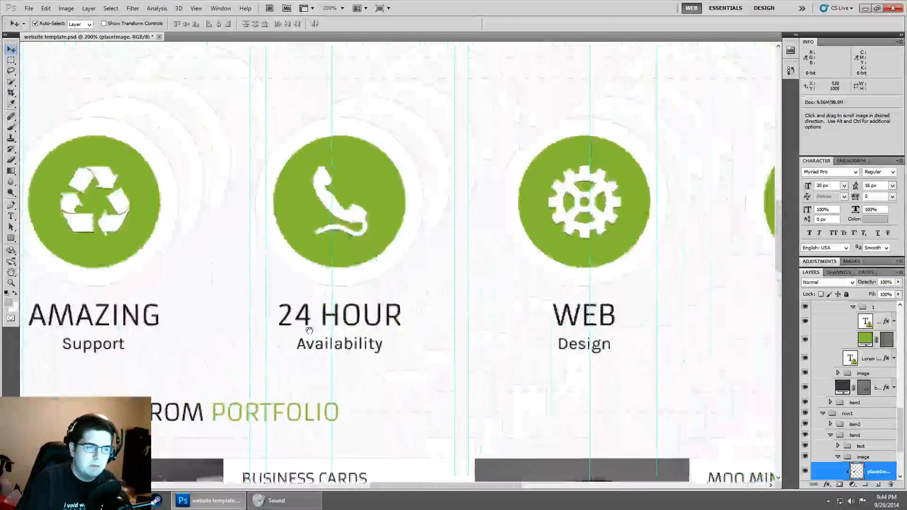
# - Scroll down past the gear service icon toward the Recent From Portfolio heading
pyautogui.scroll(-3)
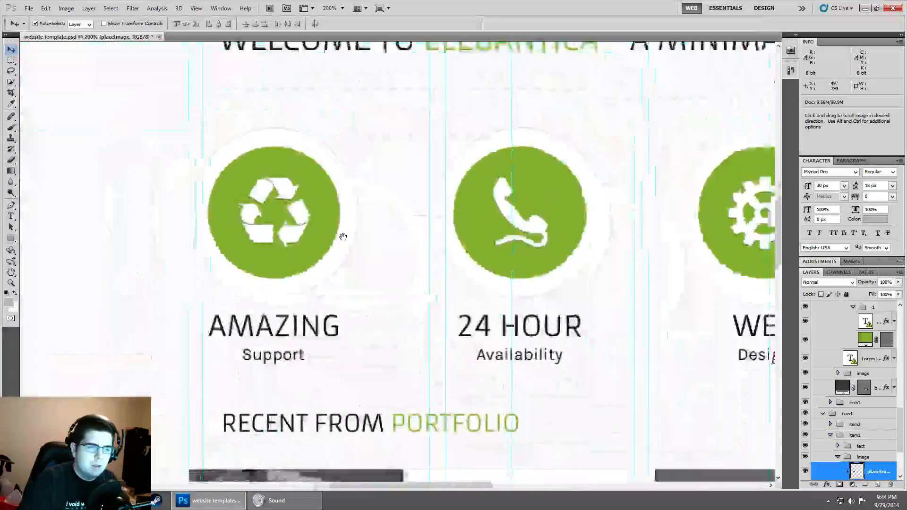
pyautogui.scroll(-3)
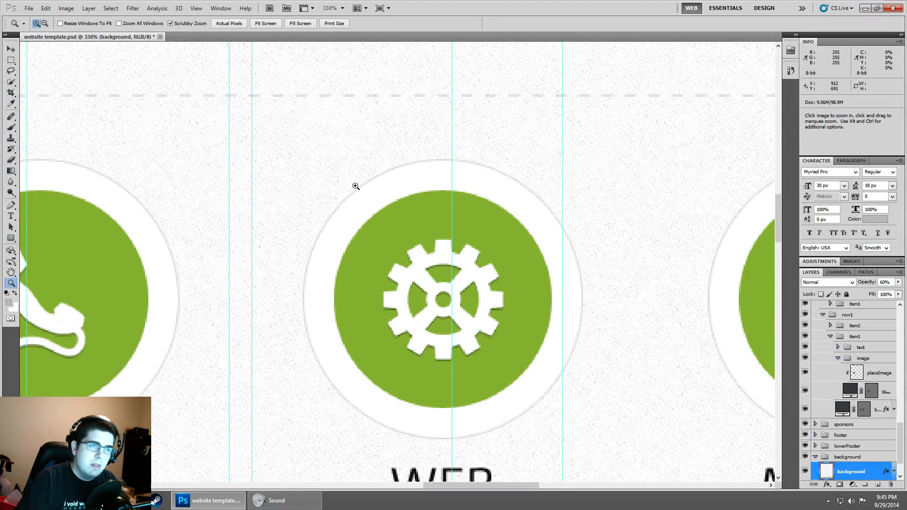
pyautogui.moveTo(480, 118)
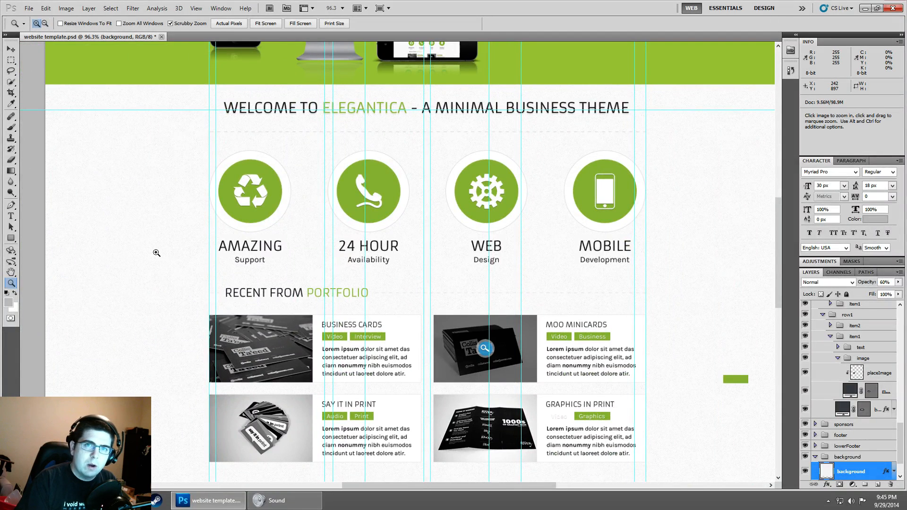
pyautogui.moveTo(315, 262)
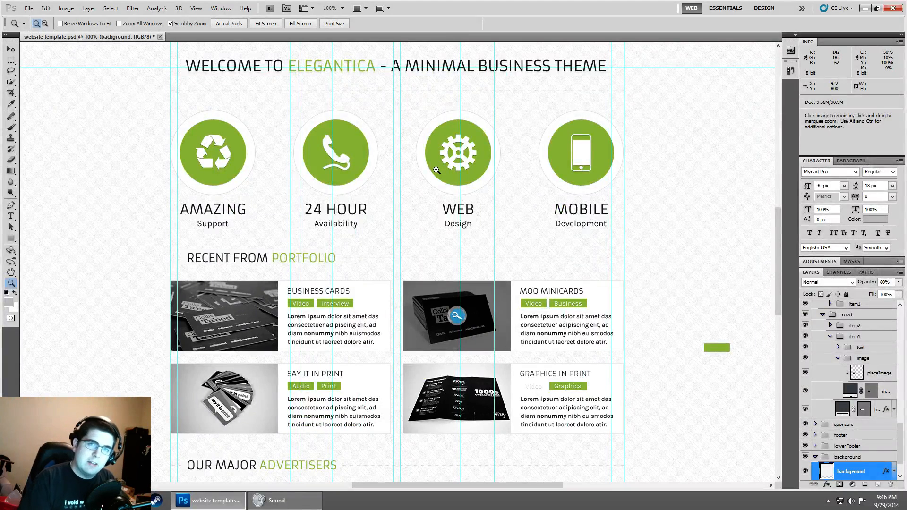
pyautogui.moveTo(585, 77)
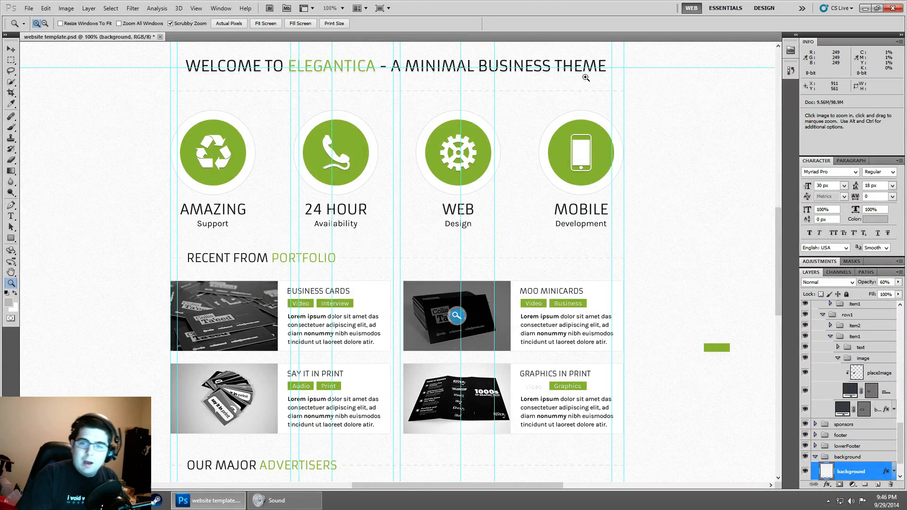
pyautogui.moveTo(603, 150)
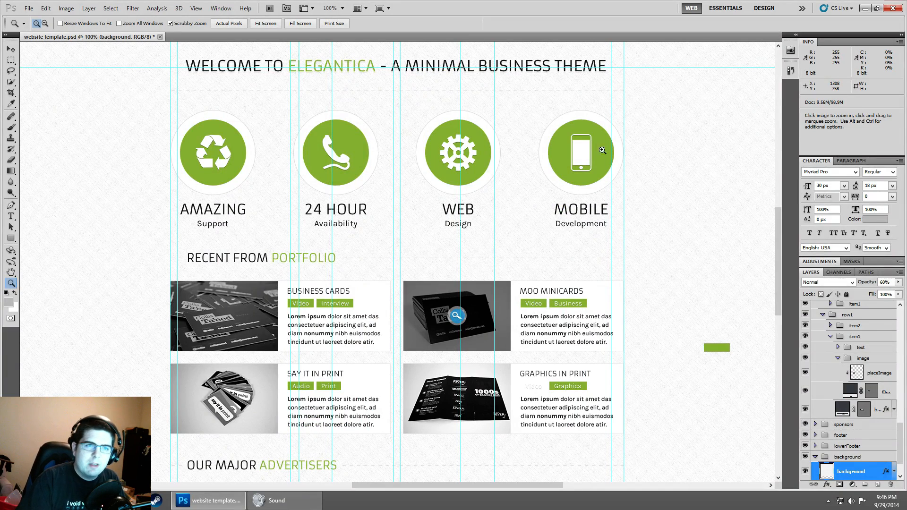
pyautogui.moveTo(44, 88)
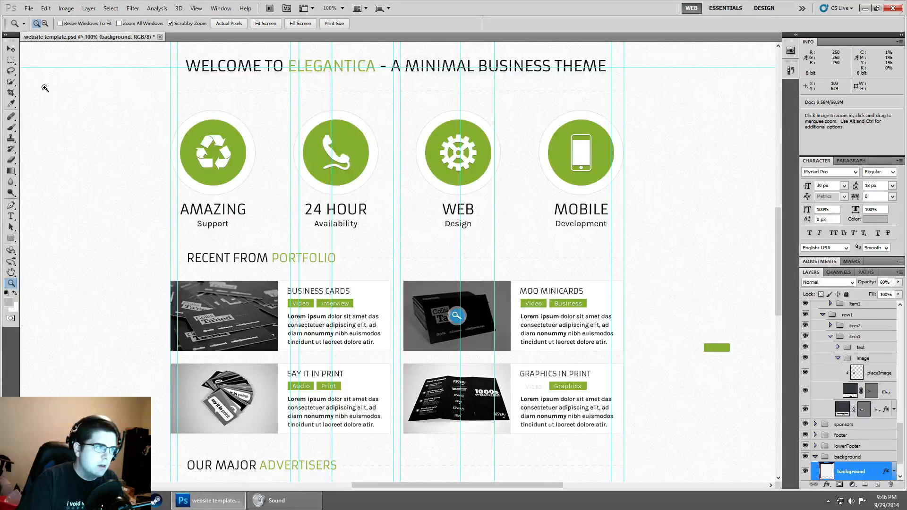
# - Pick the Move tool and scroll the 100% view down toward the advertisers logos
pyautogui.click(9, 49)
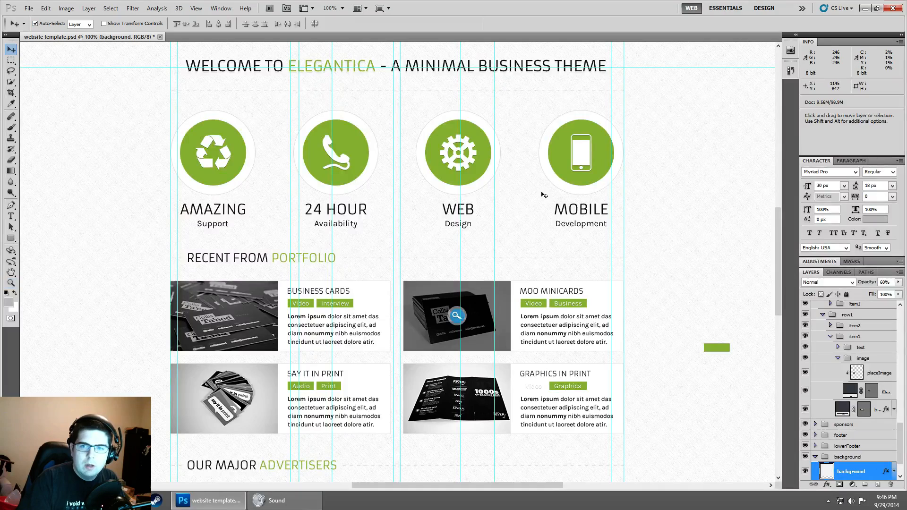
pyautogui.scroll(-3)
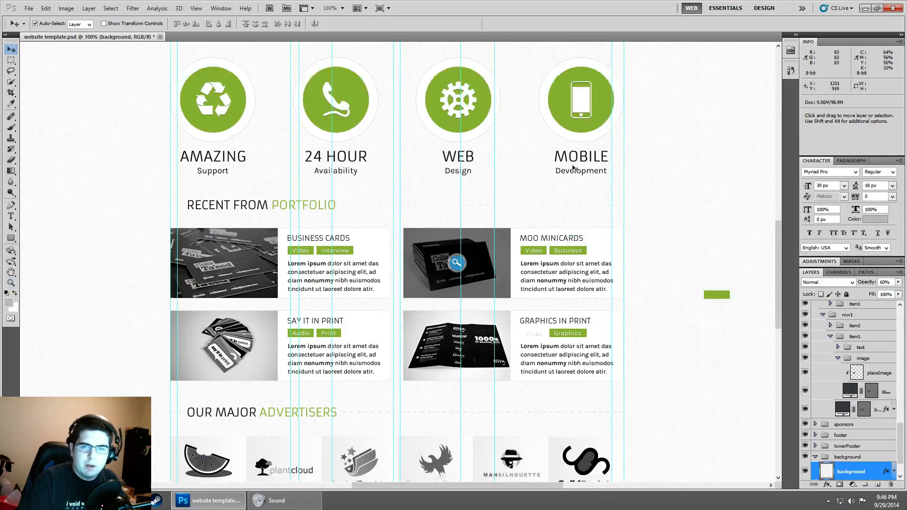
pyautogui.scroll(-3)
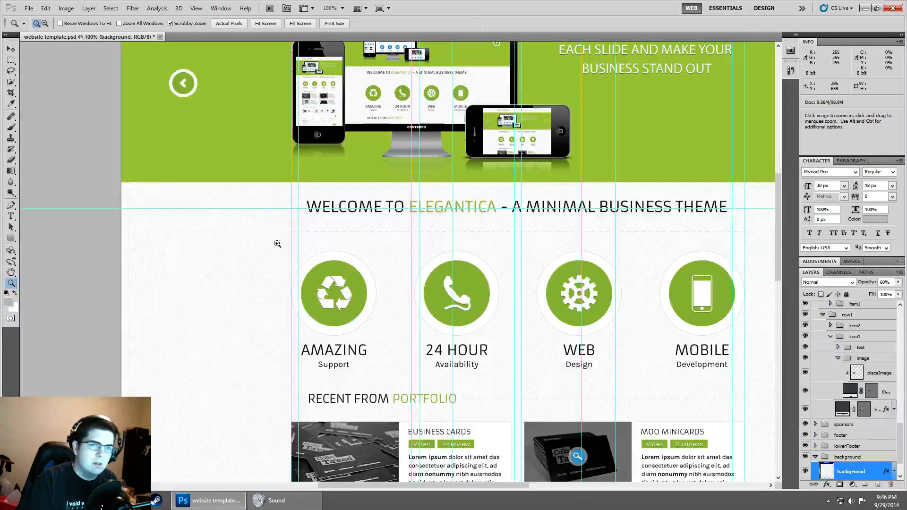
pyautogui.moveTo(321, 244)
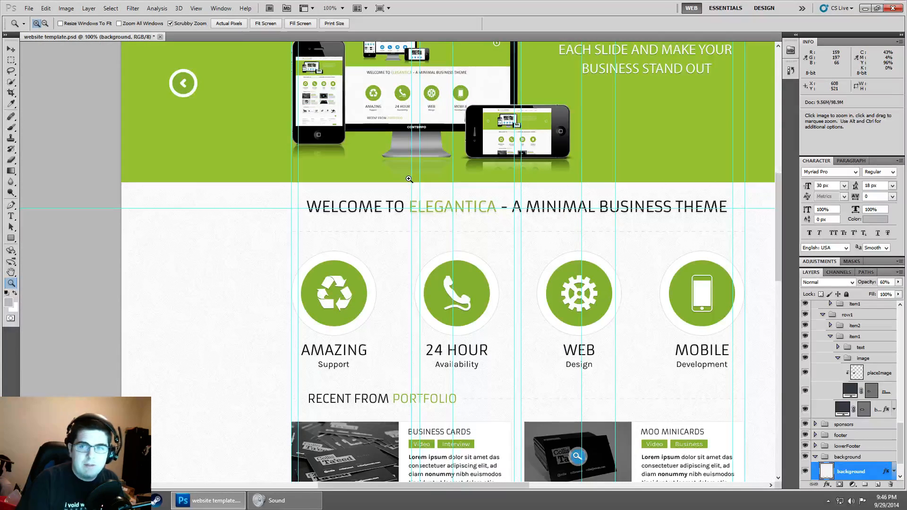
pyautogui.moveTo(490, 115)
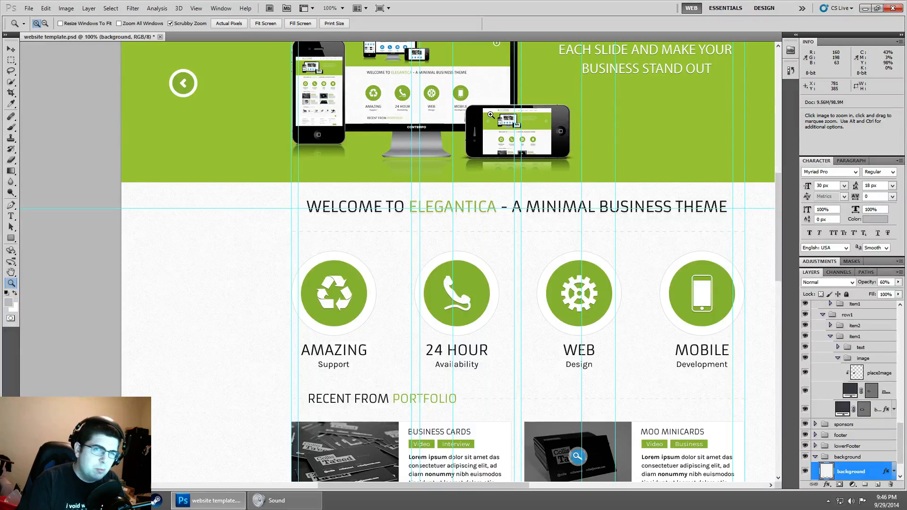
pyautogui.moveTo(505, 103)
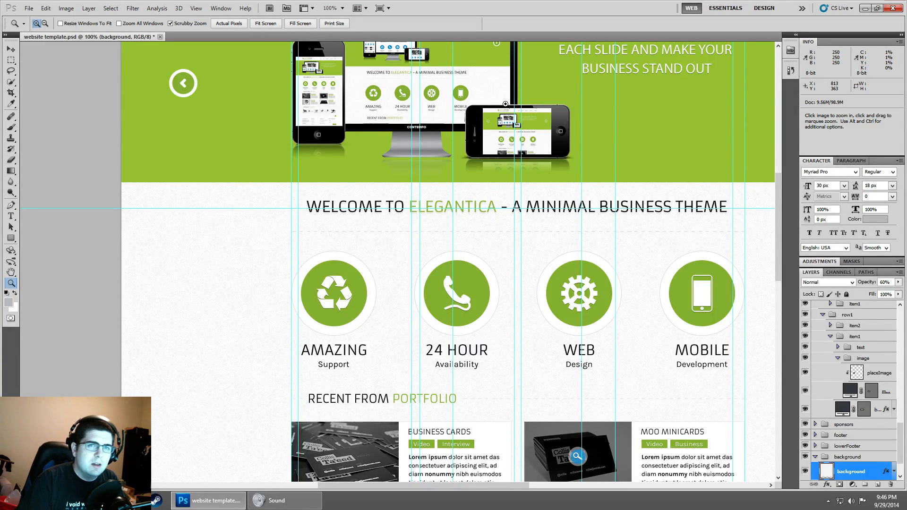